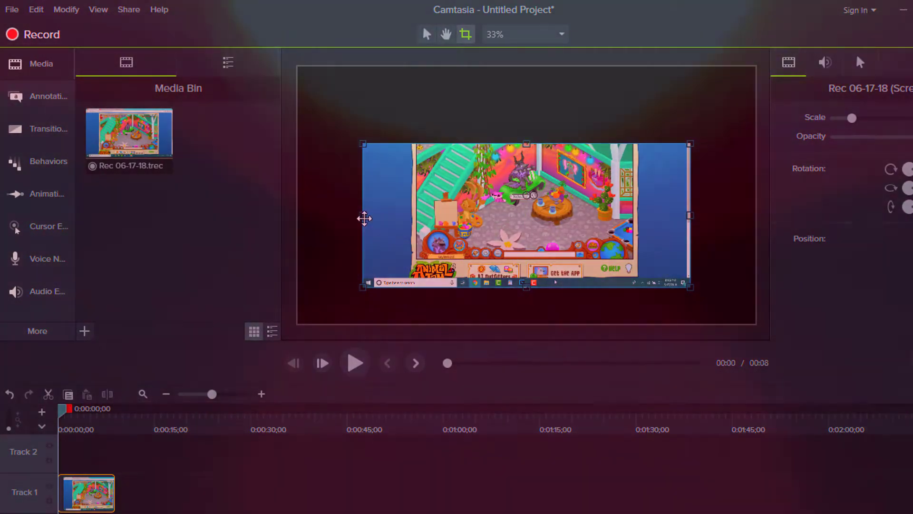
Crop away the left side, the bottom with the taskbar, and the remaining edge around the room
drag(364, 218, 501, 236)
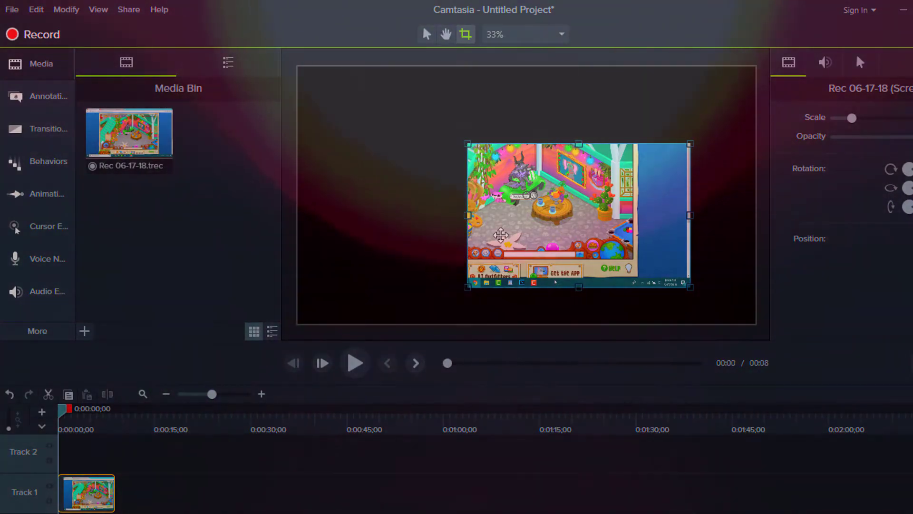
drag(580, 287, 580, 227)
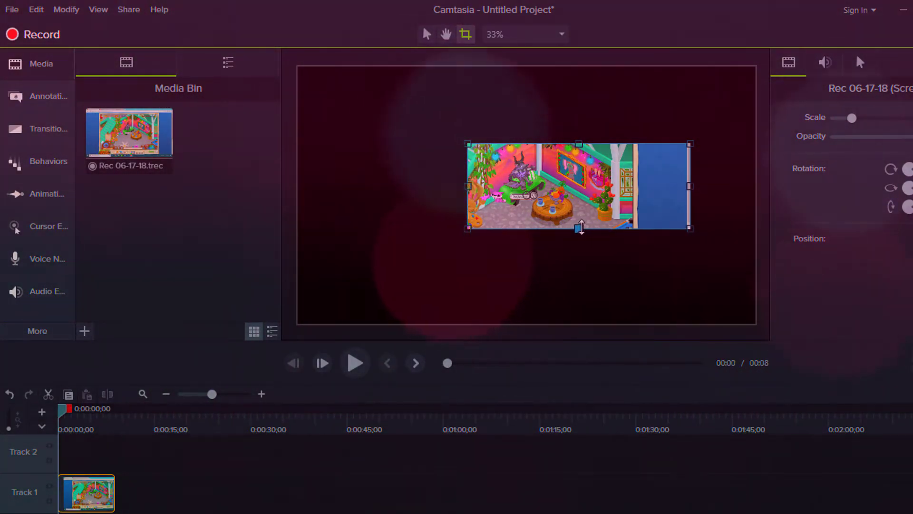
drag(690, 185, 634, 186)
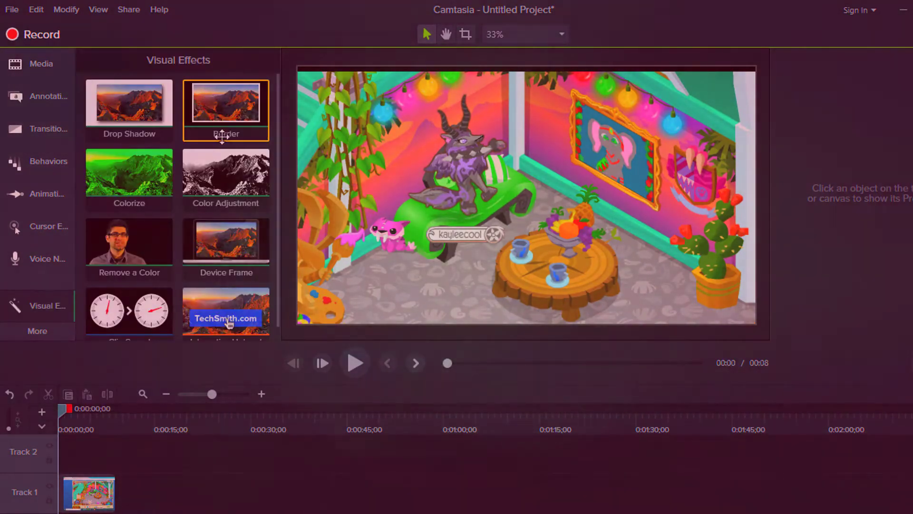
Apply Colorize to the clip for a pink look and lower its Amount slider
double_click(226, 169)
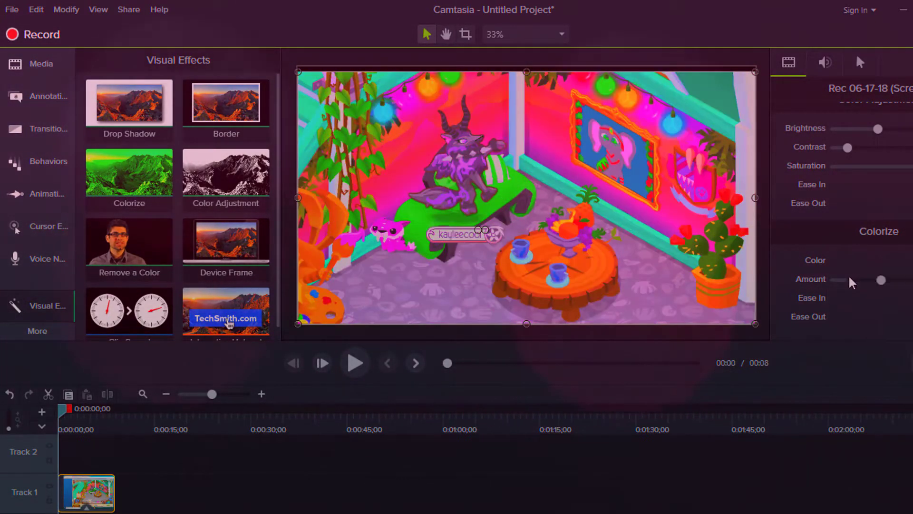
drag(881, 279, 849, 279)
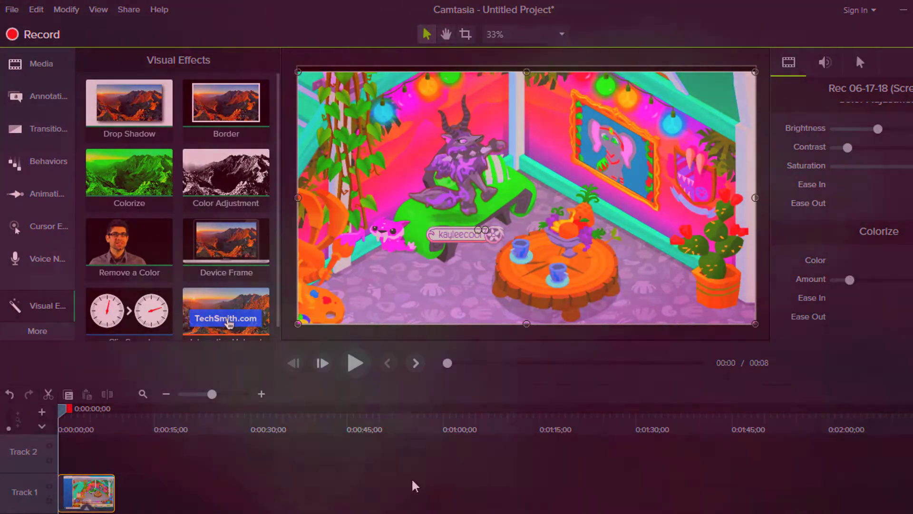
click(354, 363)
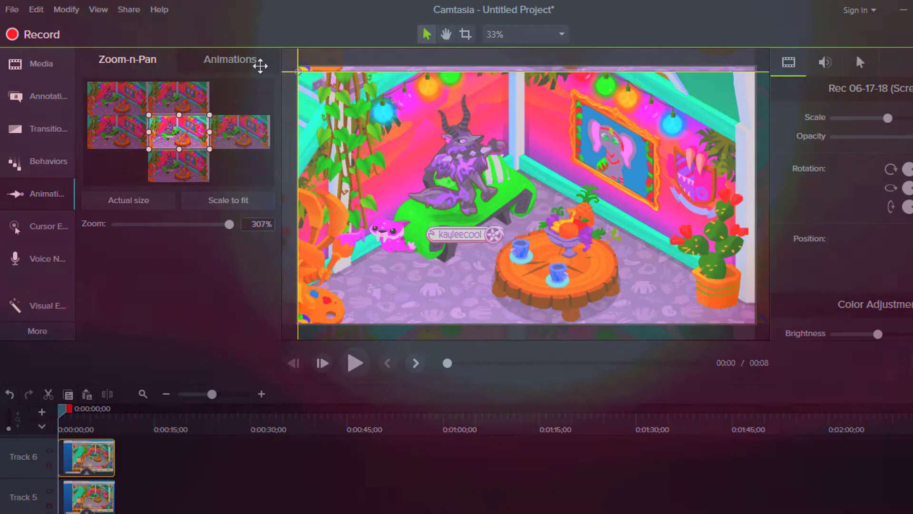
Paste a copy of the colorized clip onto another track via the track header menu
right_click(86, 458)
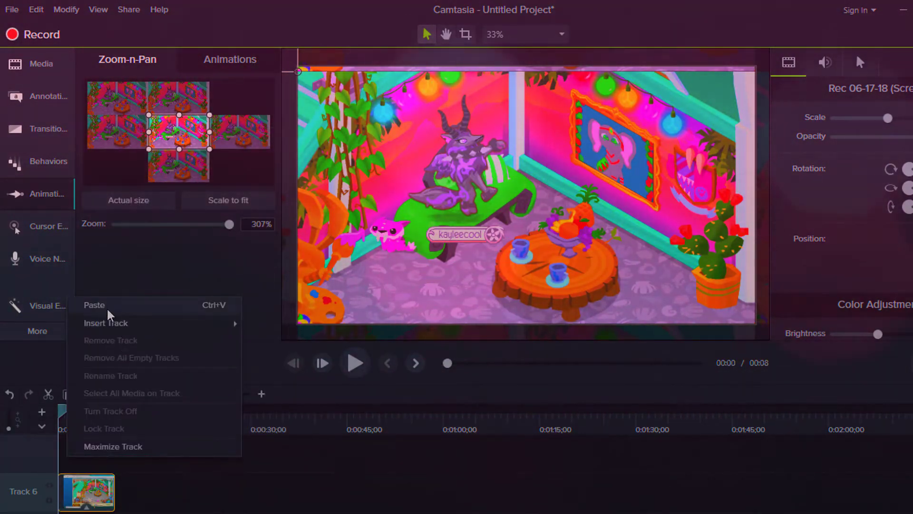
click(106, 322)
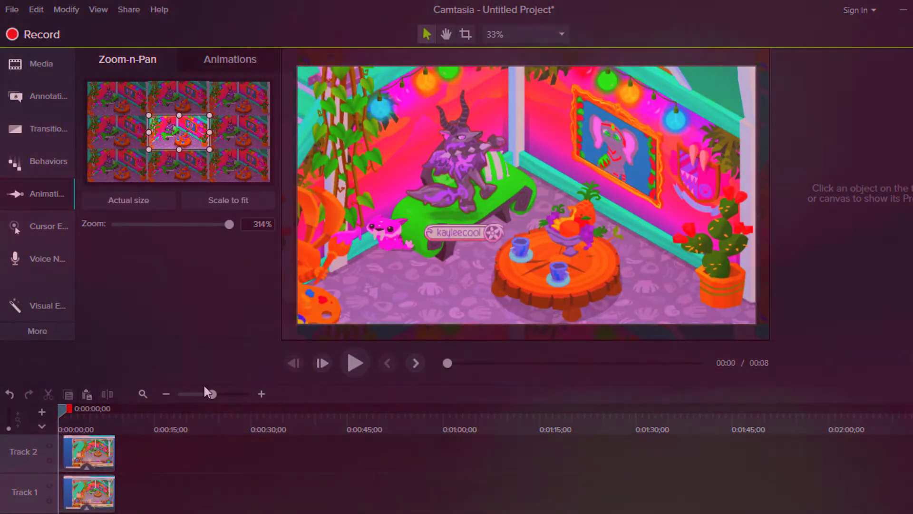
click(353, 362)
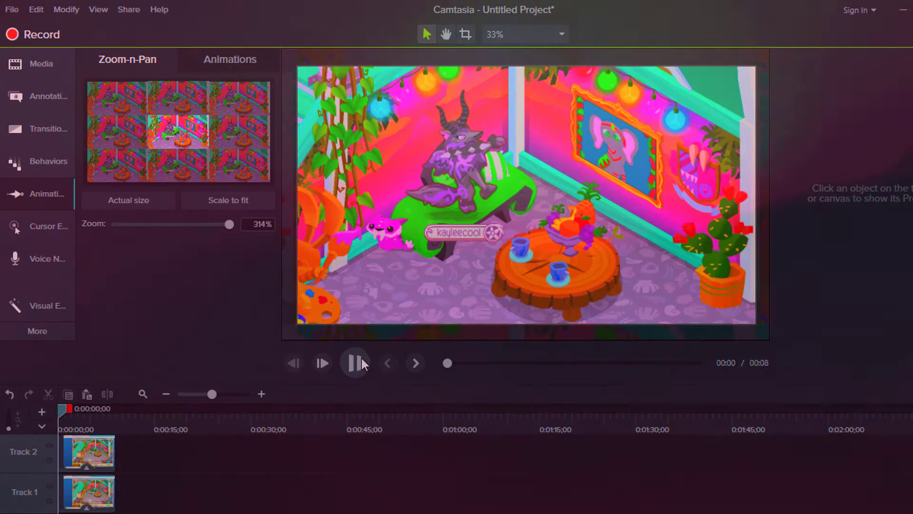
click(354, 362)
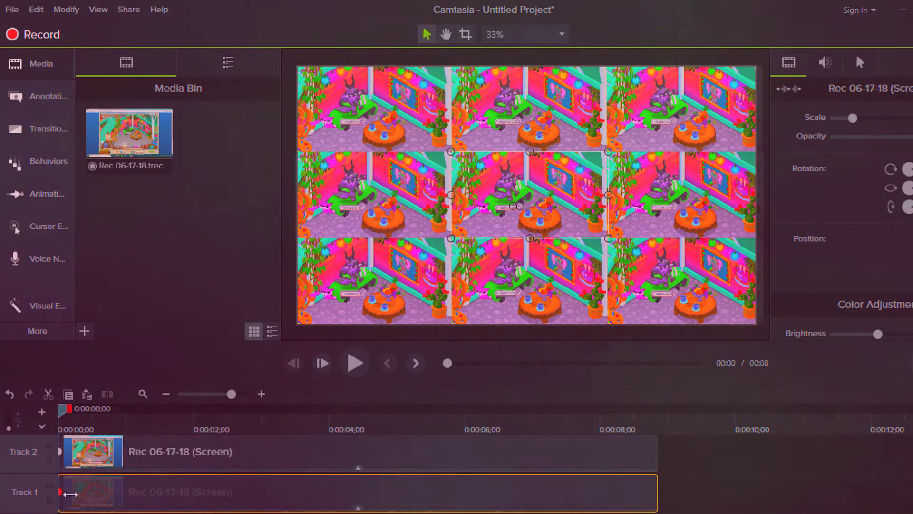
Select every stacked clip and give each a Zoom-n-Pan animation at its start
drag(69, 491, 312, 492)
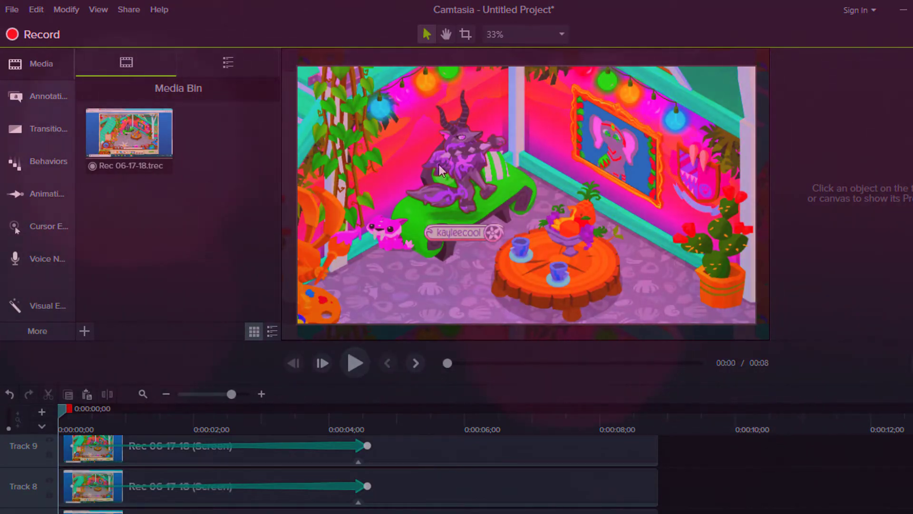
click(355, 362)
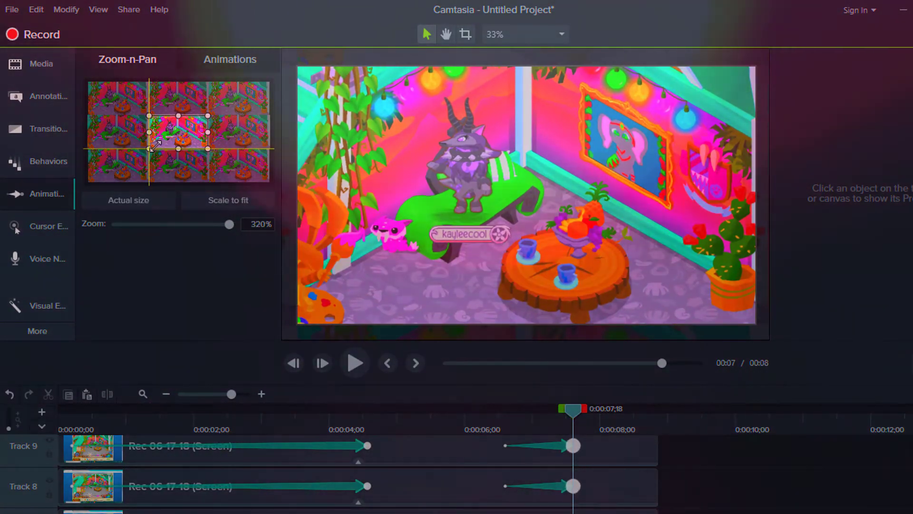
Set the end Zoom-n-Pan onto the centre tile, preview the animation, then stop playback
click(354, 363)
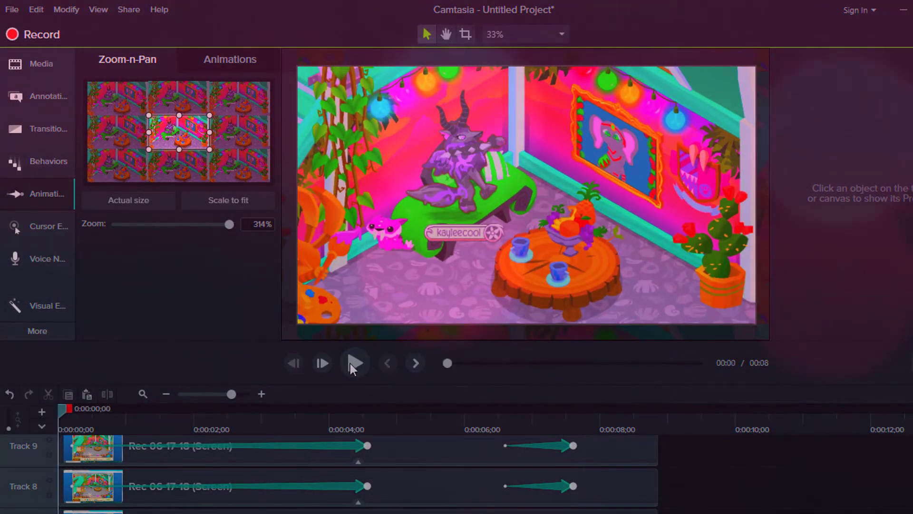
click(354, 363)
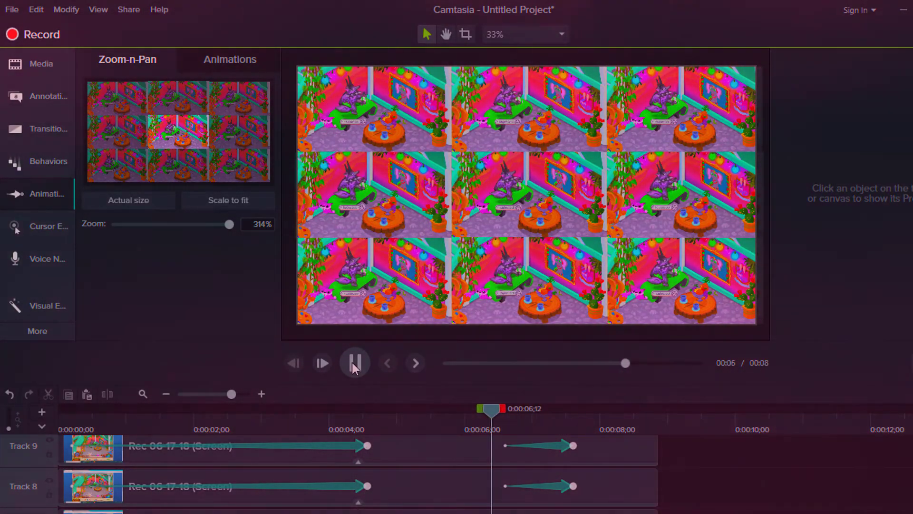
click(323, 362)
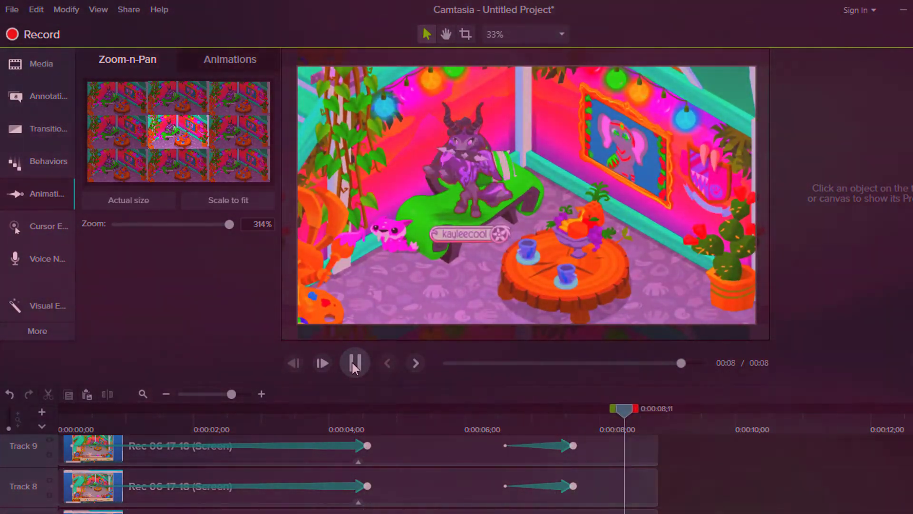
click(33, 64)
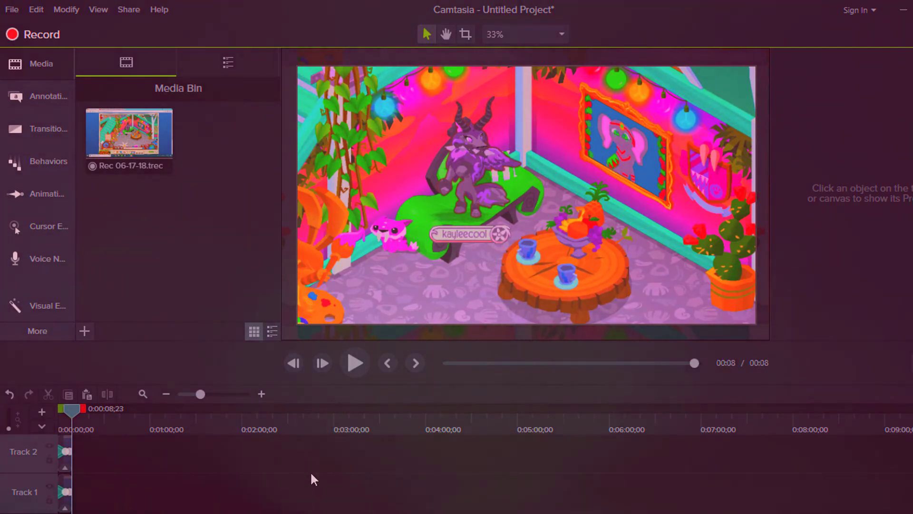
mouse_move(536, 484)
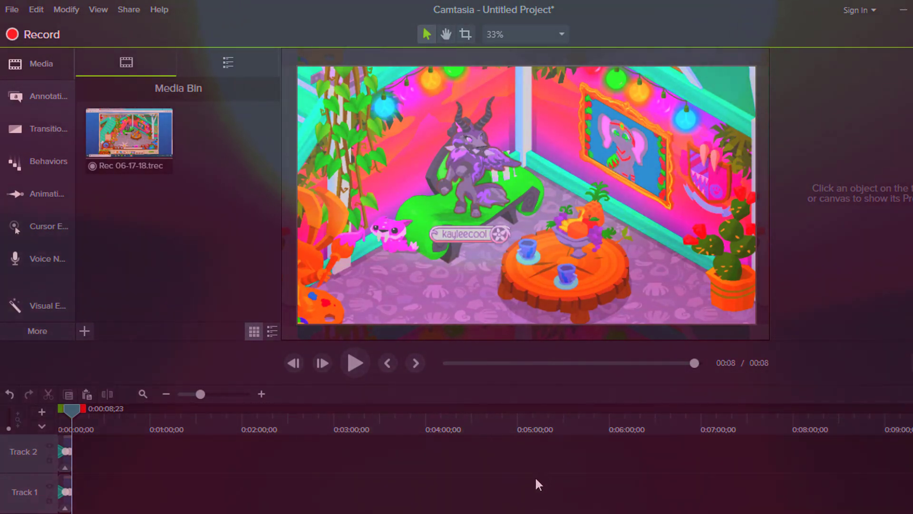